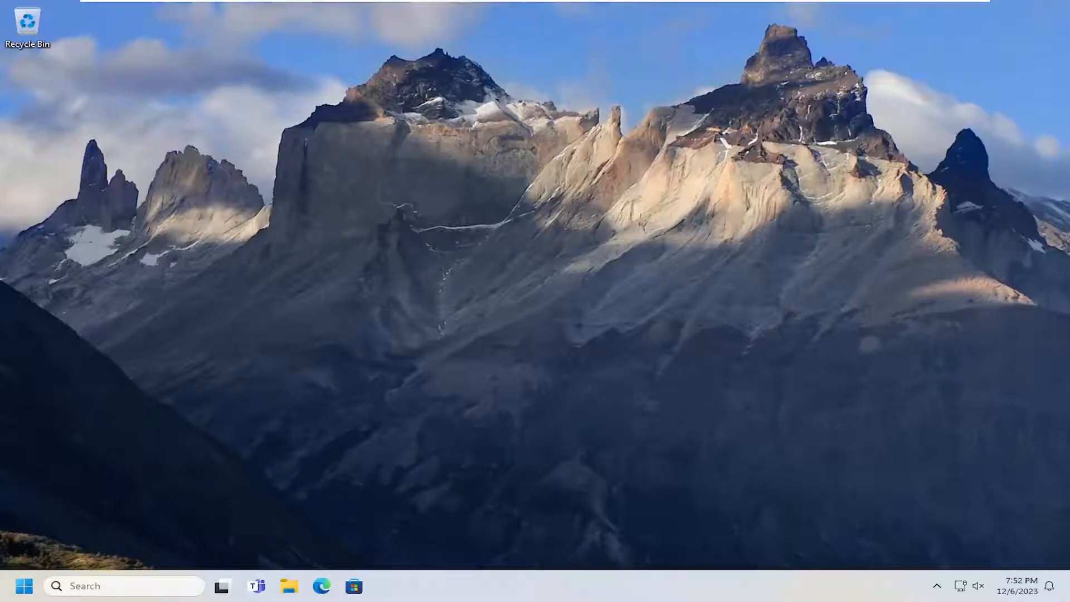
mouse_move(200, 474)
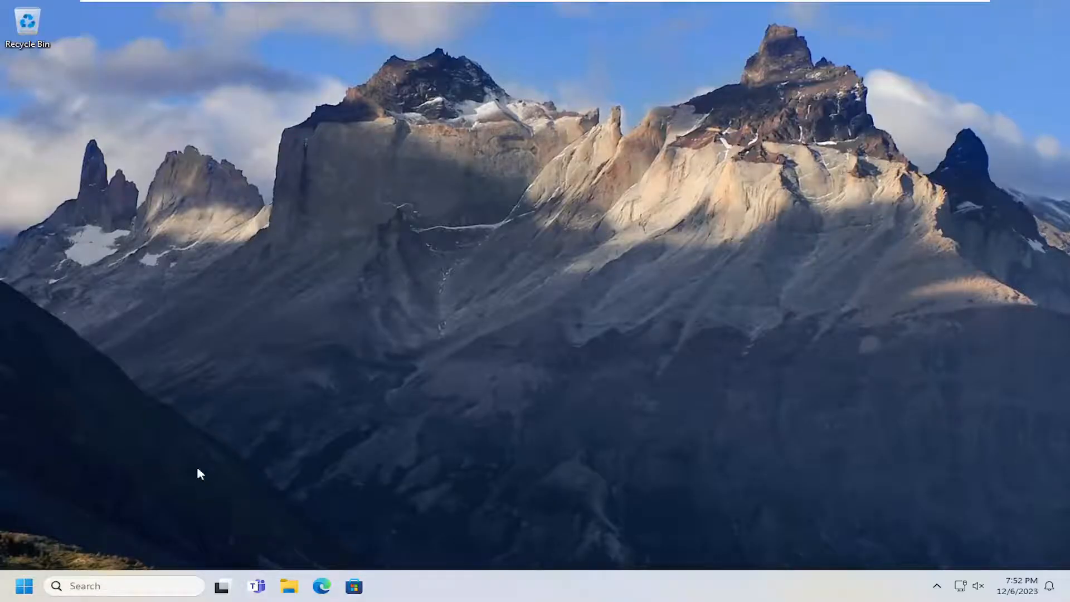
Step: Search Windows for 'internet Options' to open Internet Properties
text(internet Options)
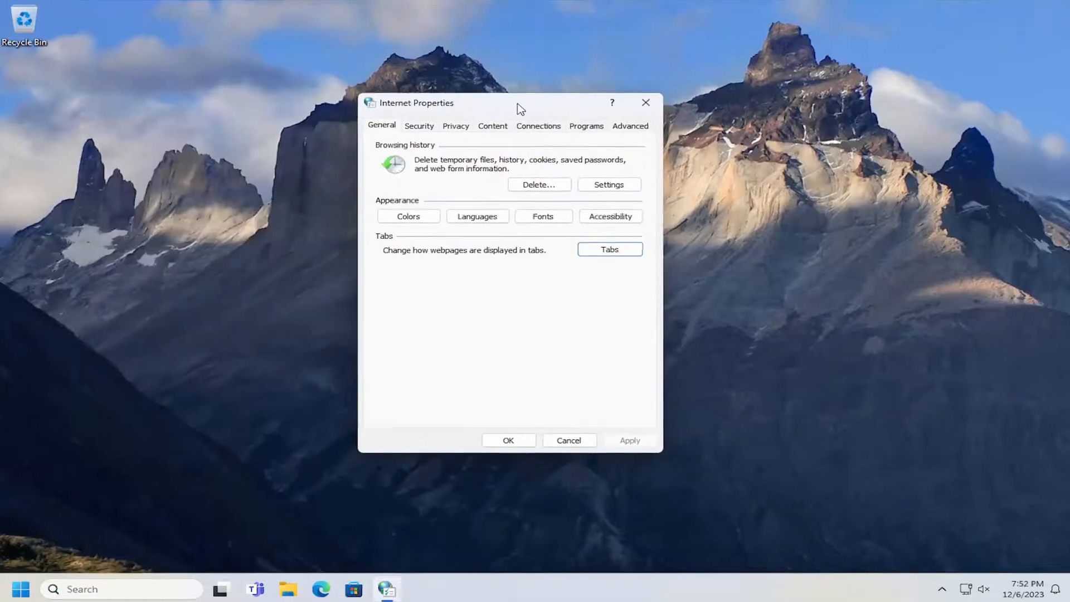
Step: Show the Advanced tab and scroll its settings list down to Browsing
click(629, 125)
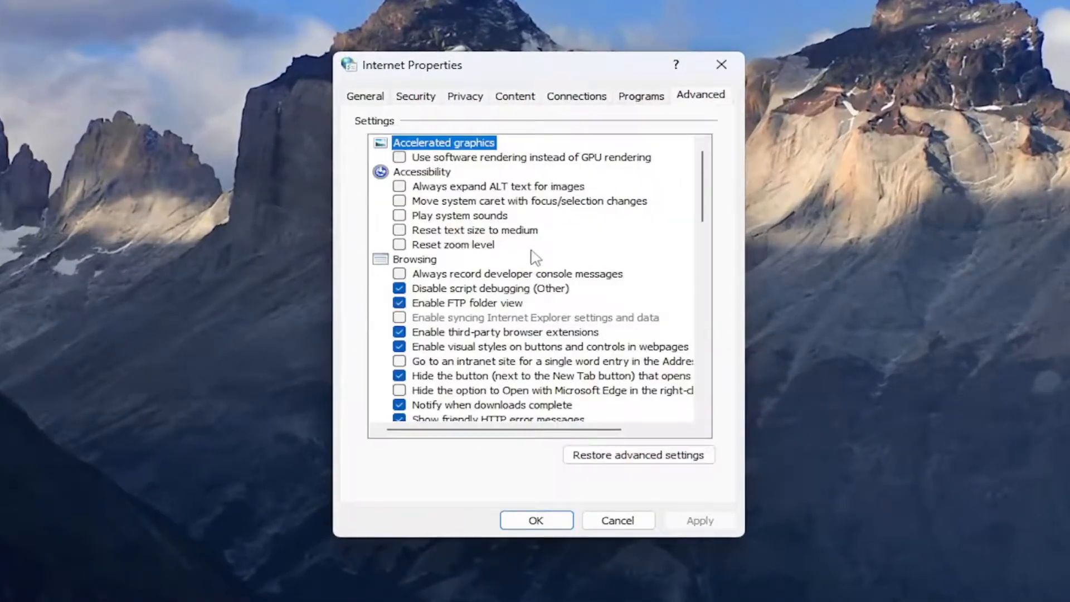
mouse_move(420, 346)
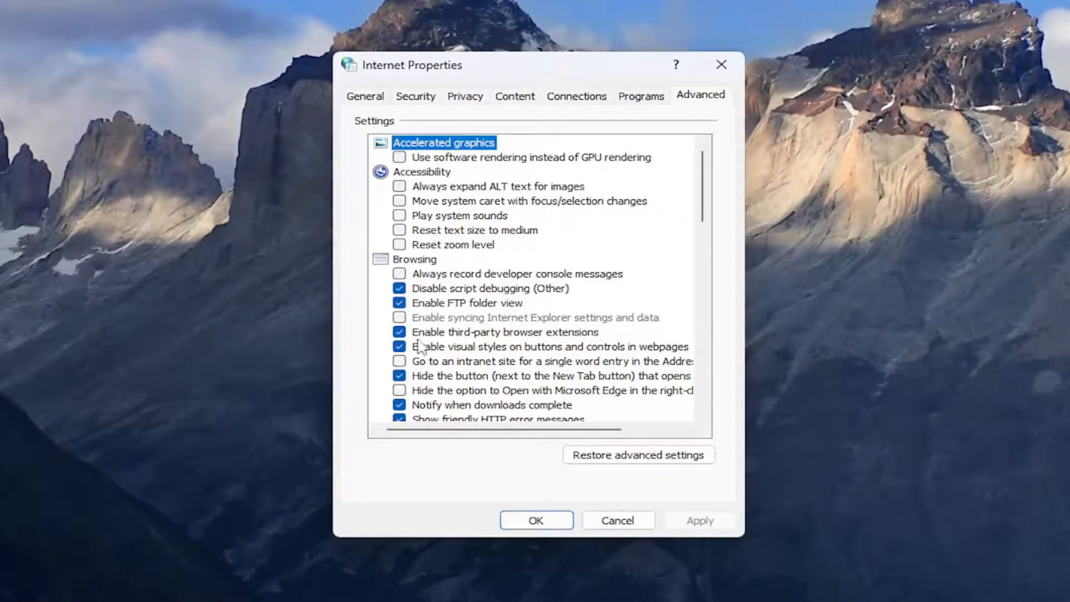
scroll(down, 3)
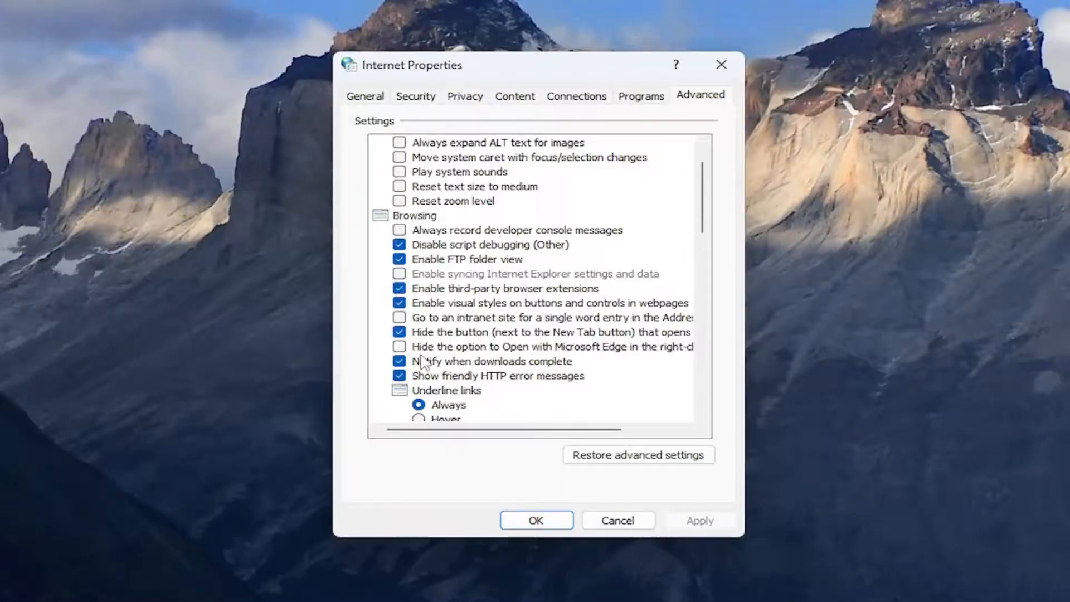
mouse_move(498, 258)
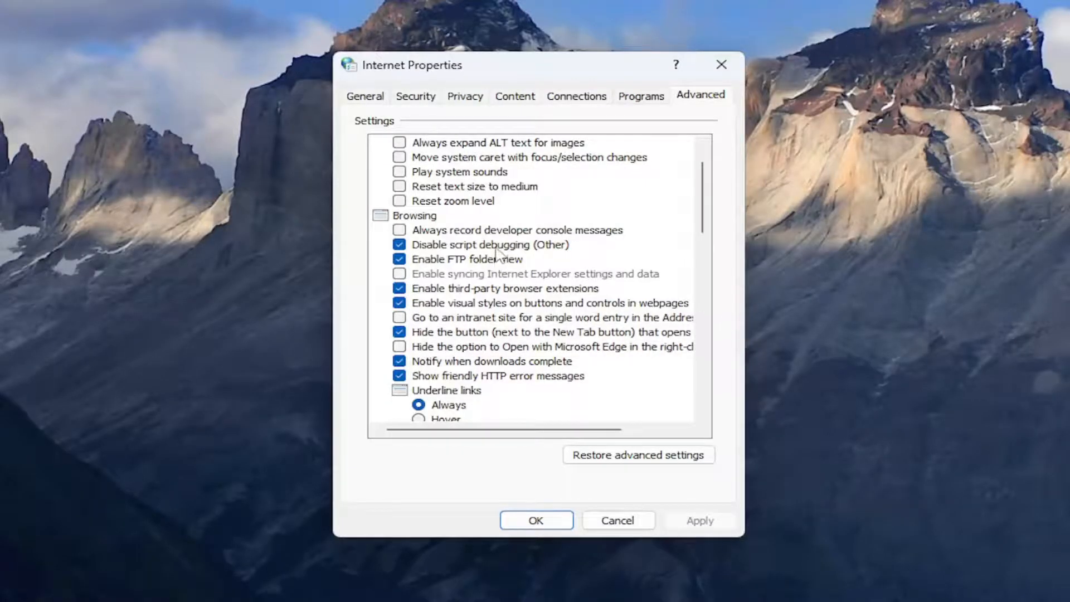
Step: Uncheck 'Disable script debugging (Other)', then confirm and close Internet Properties
click(400, 245)
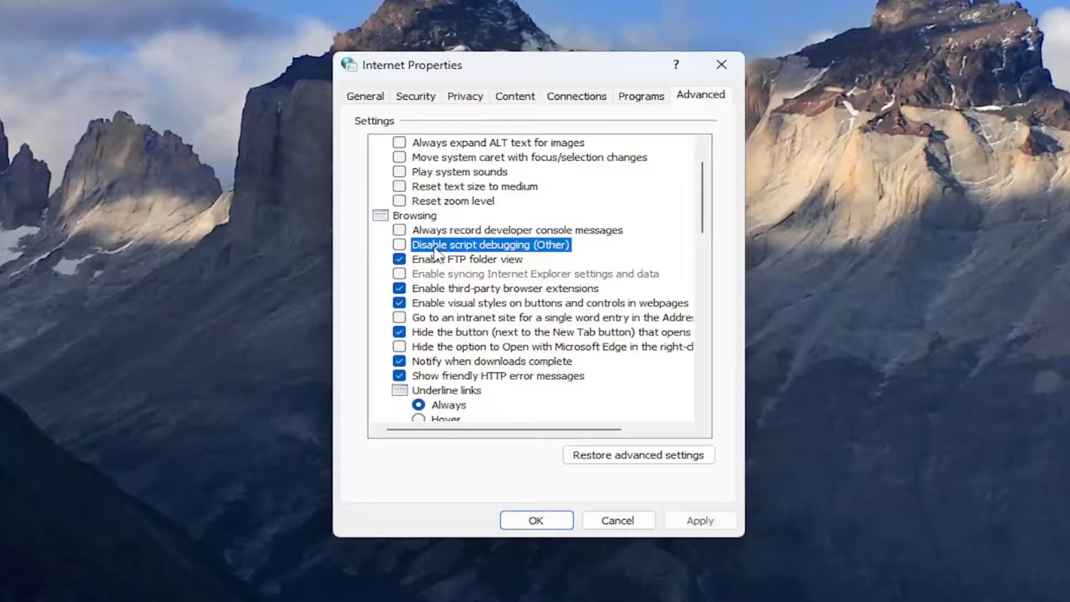
mouse_move(543, 245)
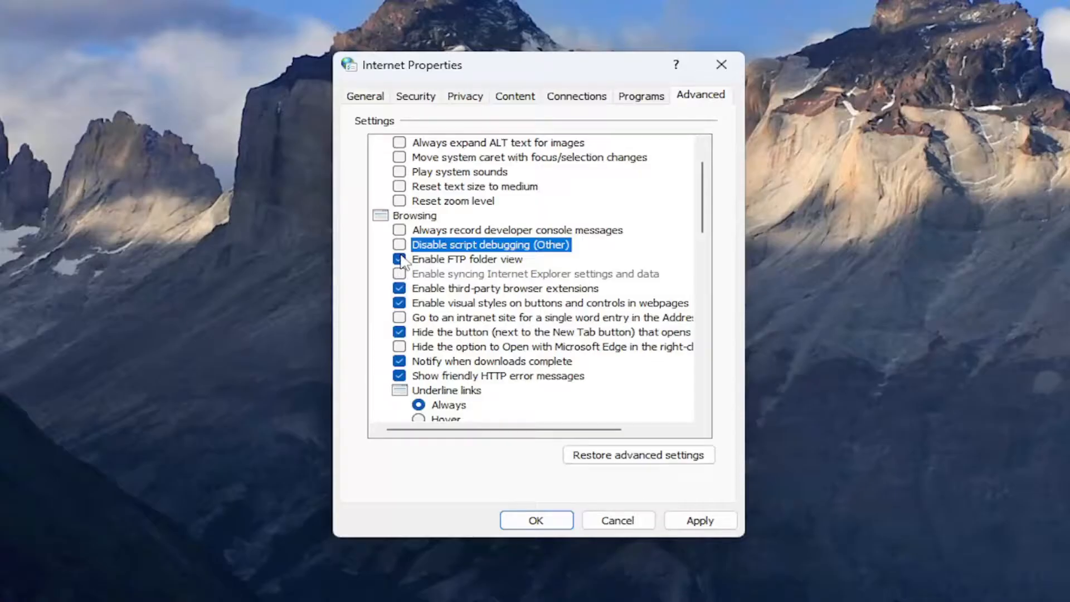
scroll(down, 3)
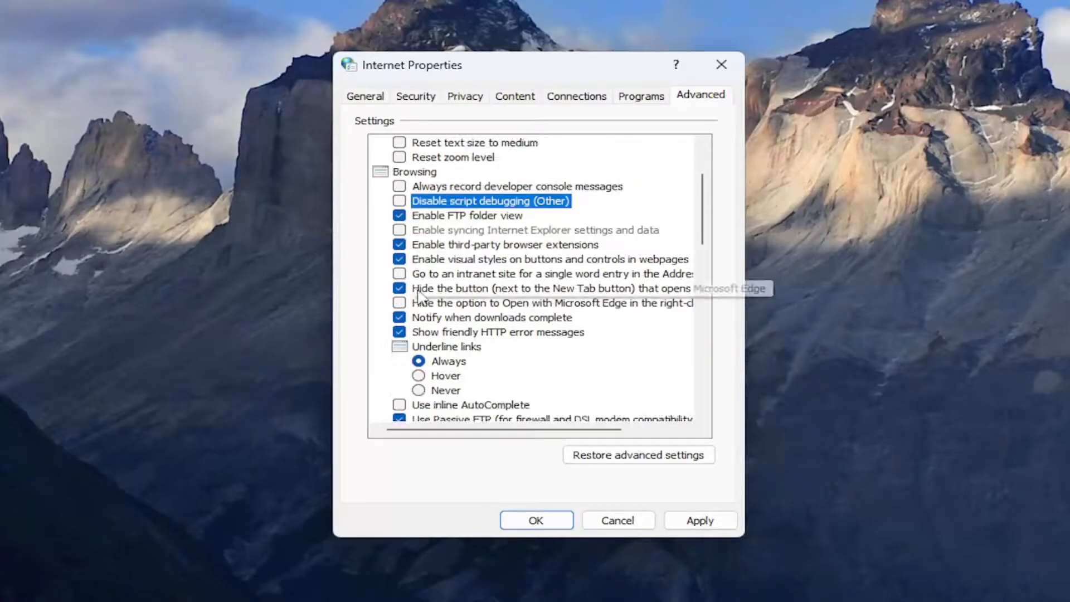
scroll(up, 3)
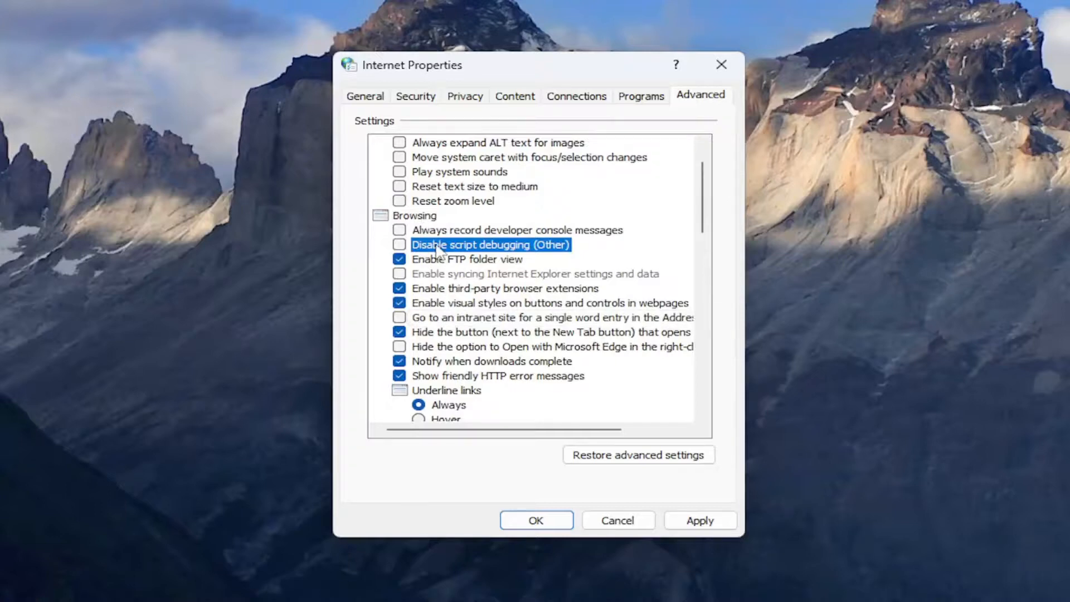
mouse_move(645, 456)
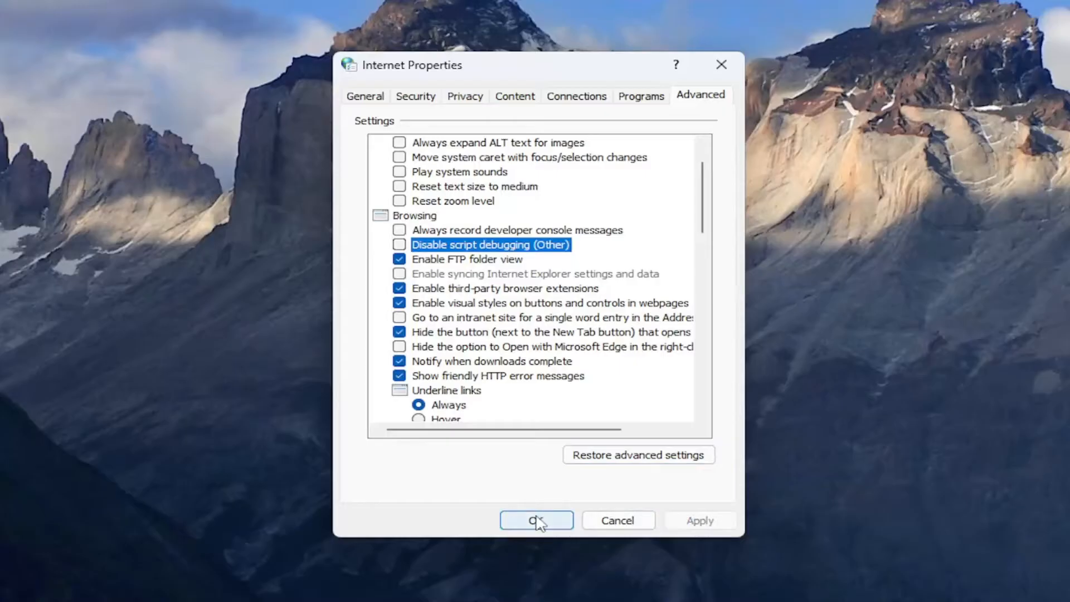
click(536, 520)
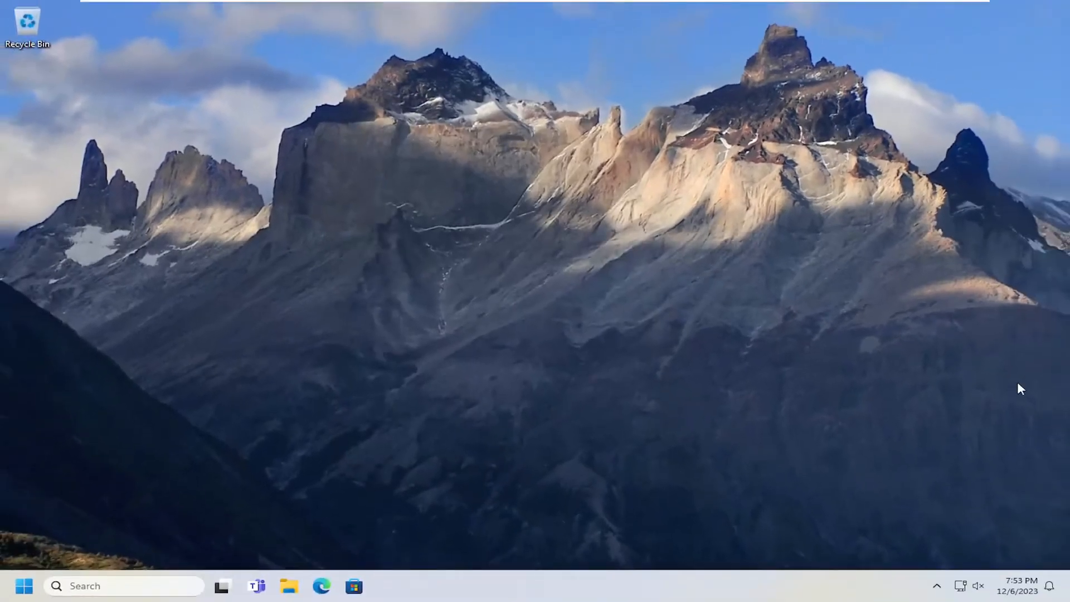